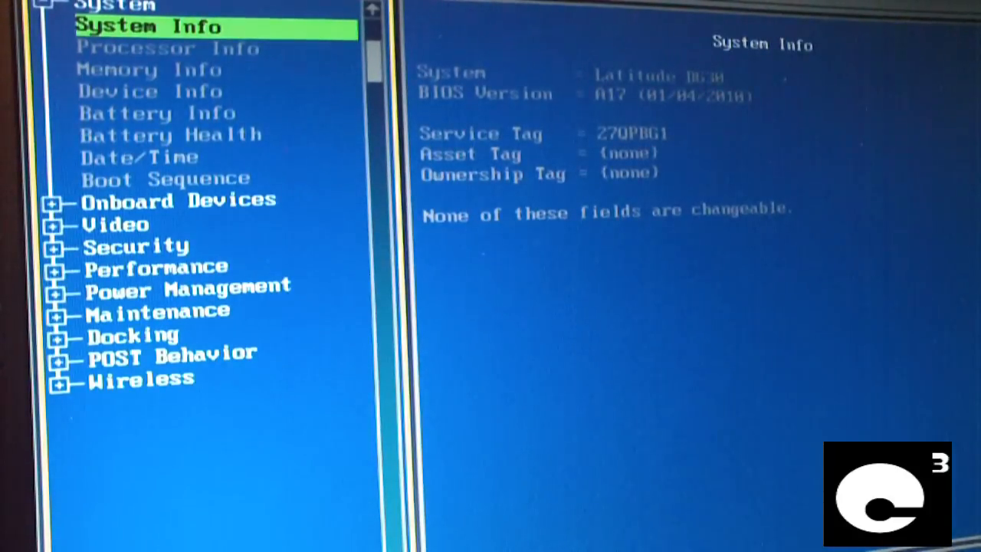
Step: Move past System Info and Memory Info to the Date/Time page
key(Down)
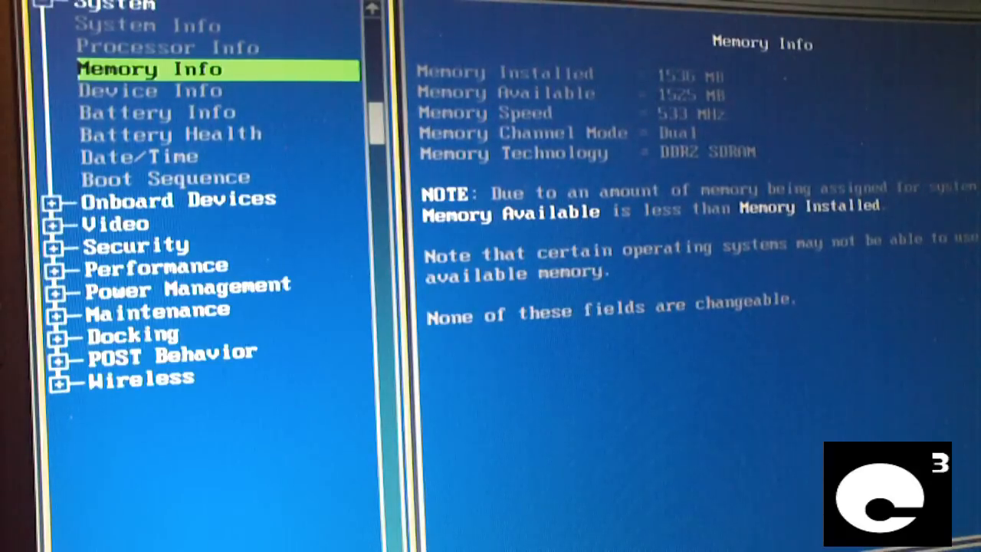
key(Down)
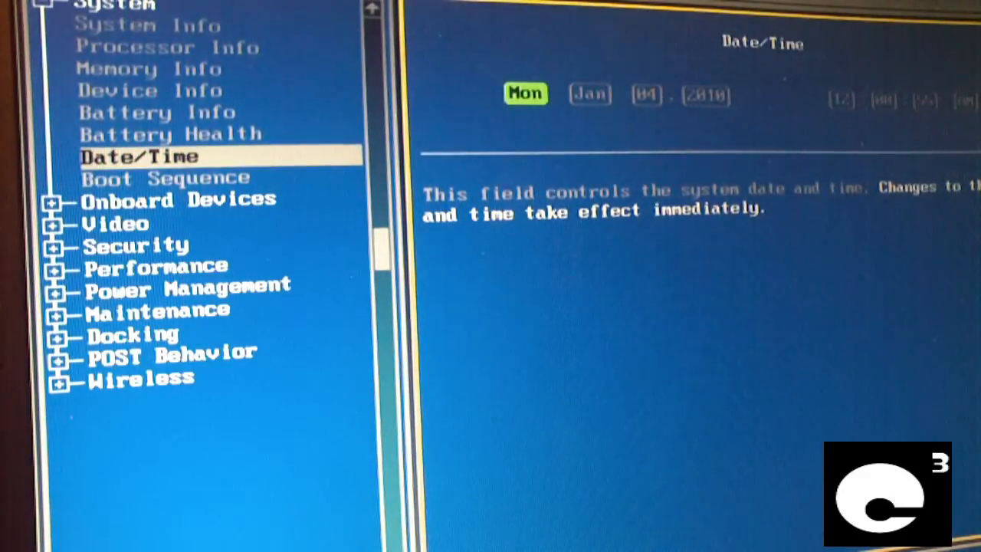
Step: Set the system date to Wed Dec 21, 2011 and apply it
key(Tab)
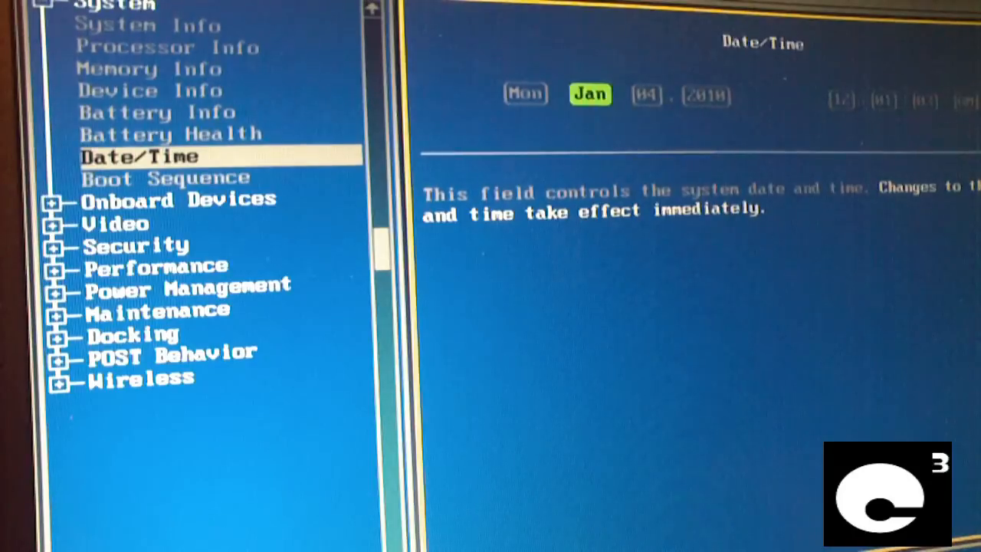
key(Left)
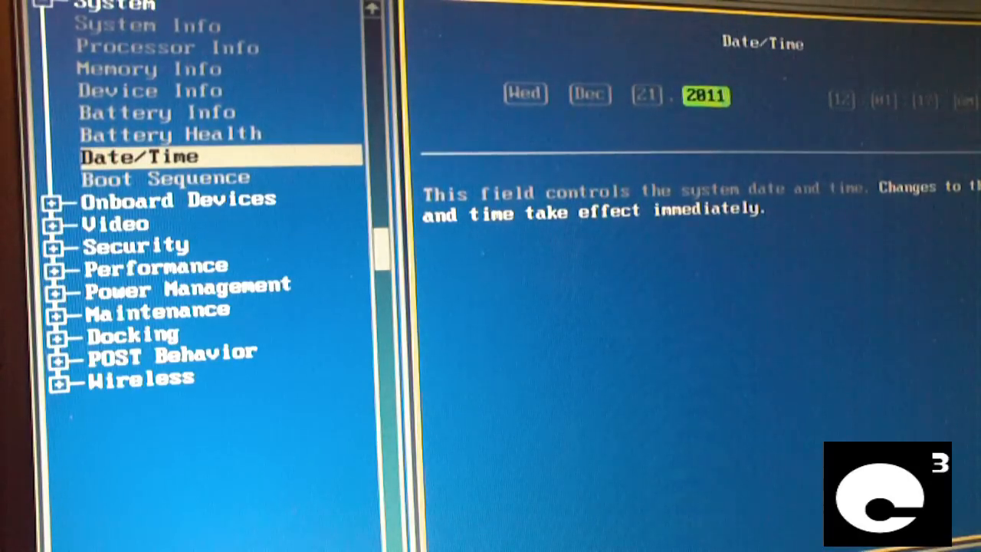
key(Tab)
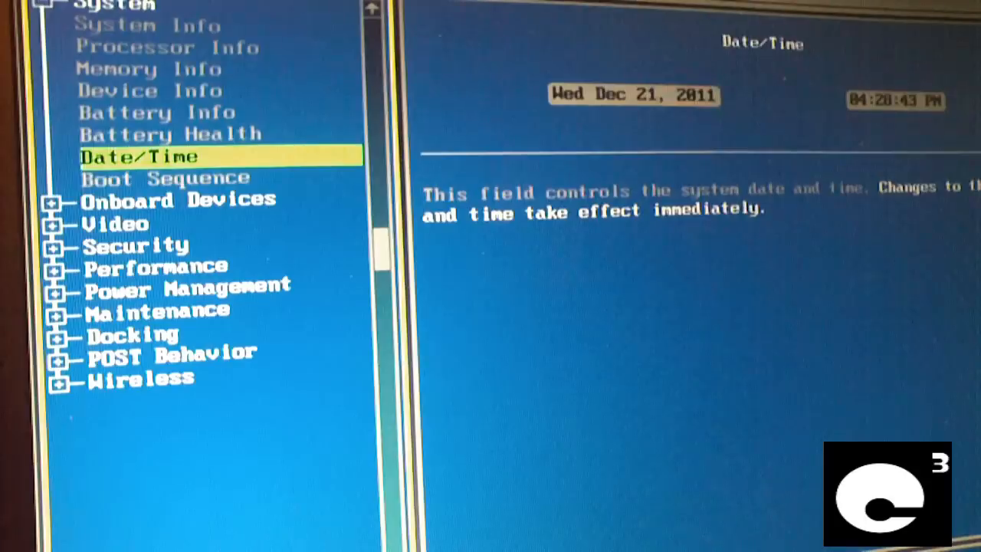
Step: Reorder boot sequence: CD/DVD/CD-RW, USB Storage, Internal HDD, Diskette Drive
key(down)
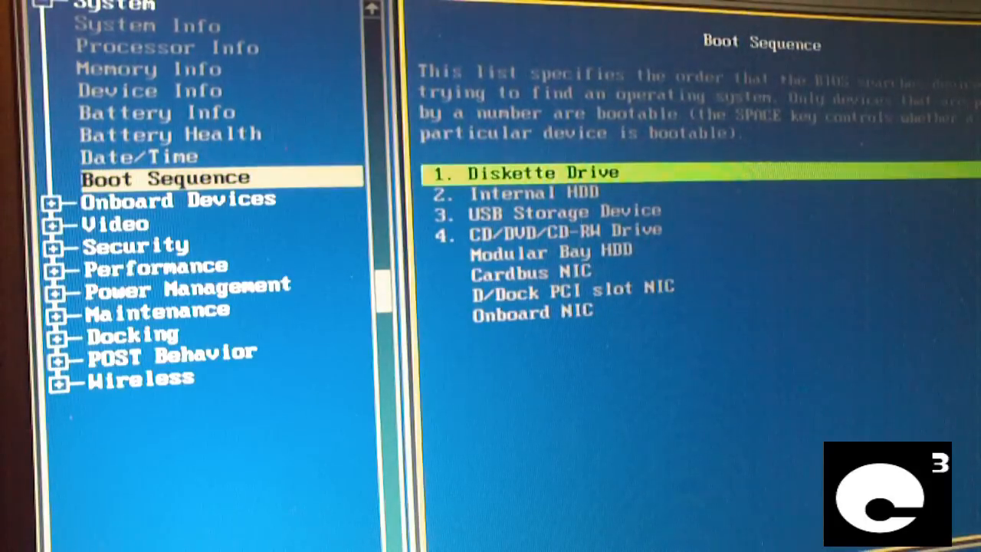
key(down)
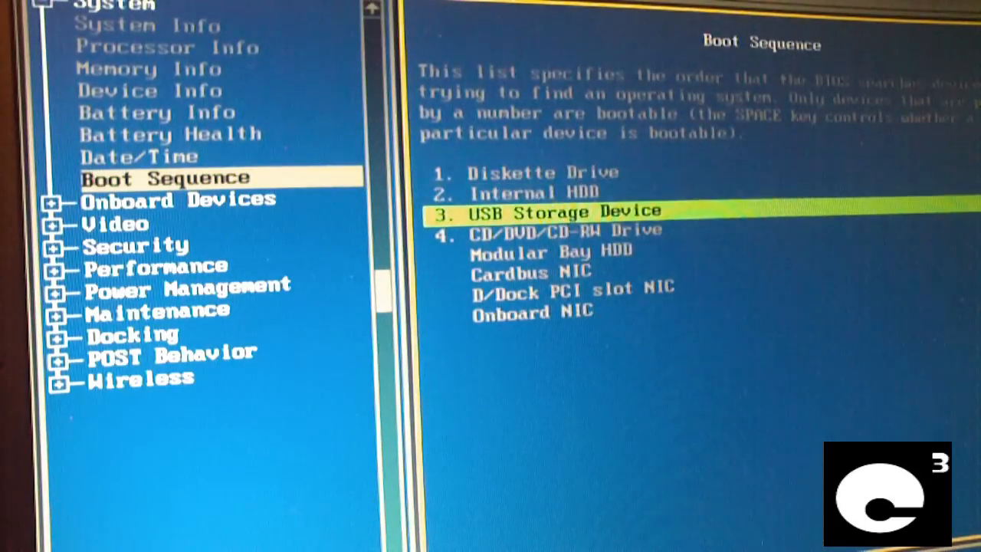
key(Down)
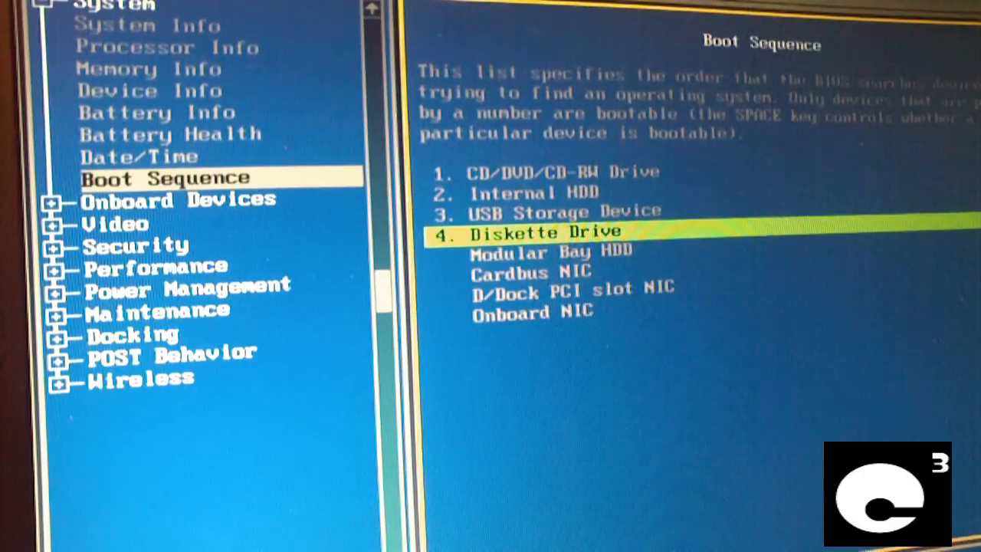
key(up)
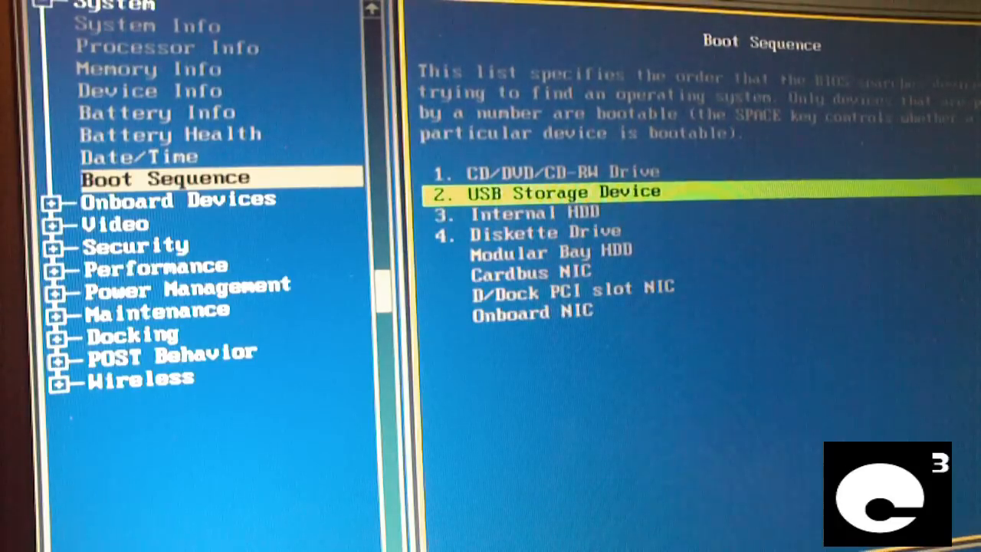
key(up)
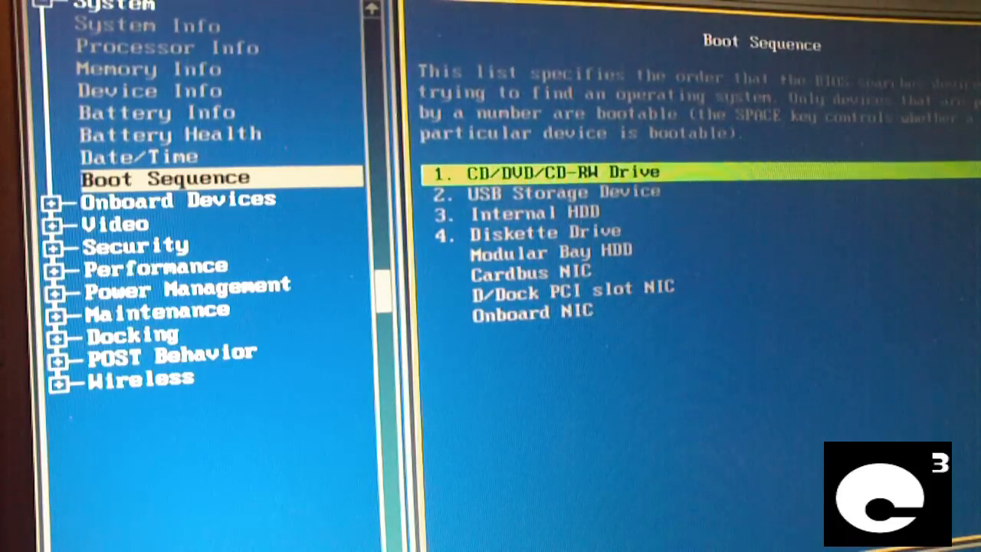
key(down)
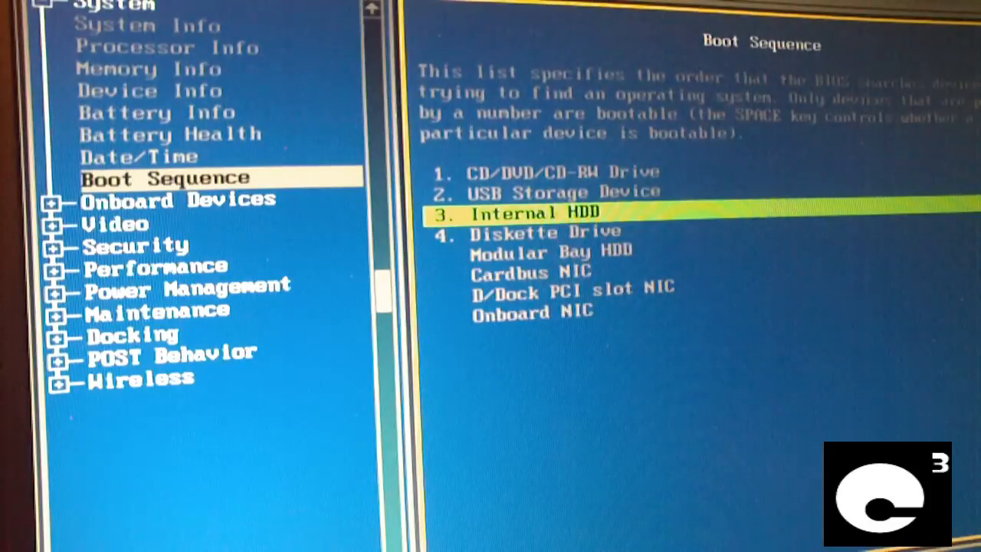
key(Down)
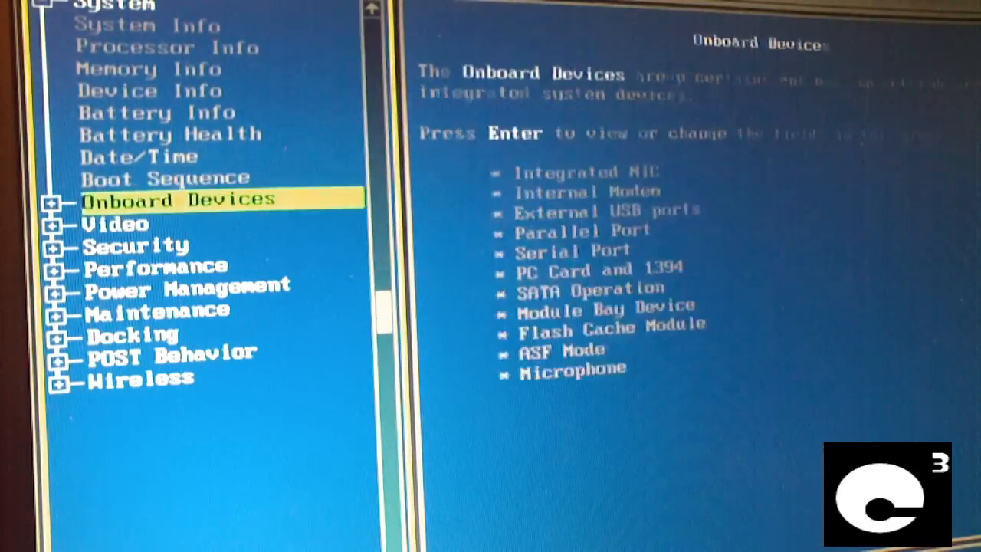
Step: Browse the Video, Wireless and Security groups, then bring up the exit confirmation
key(Down)
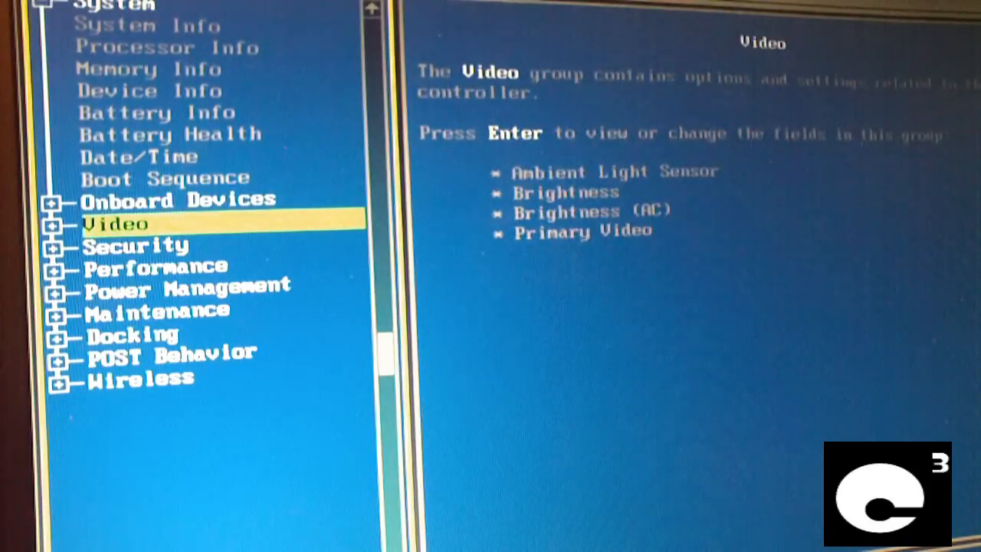
key(down)
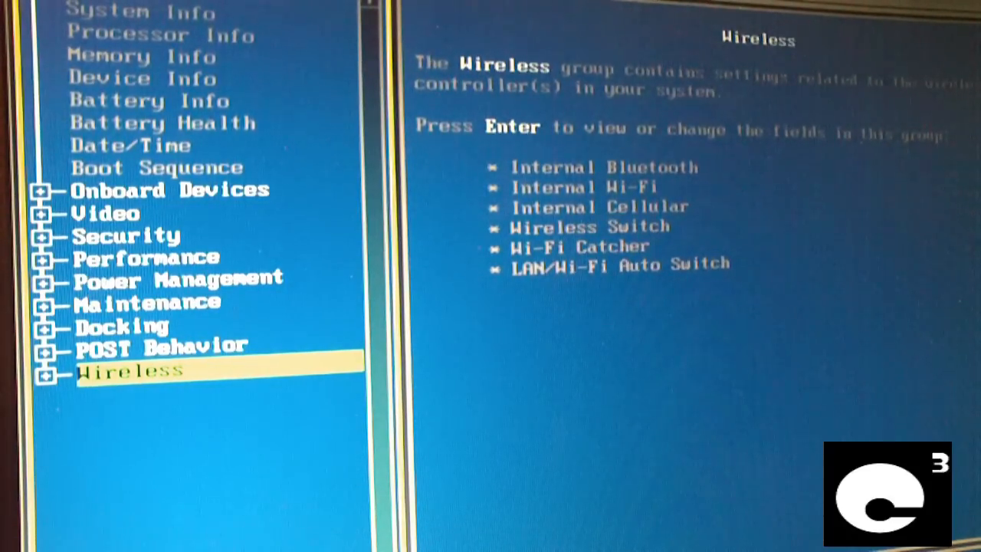
key(up)
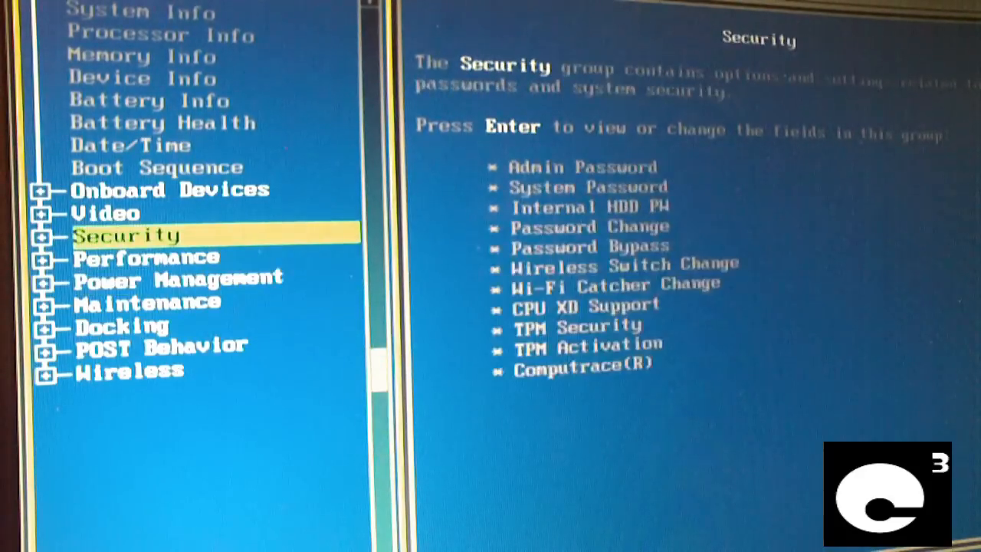
key(up)
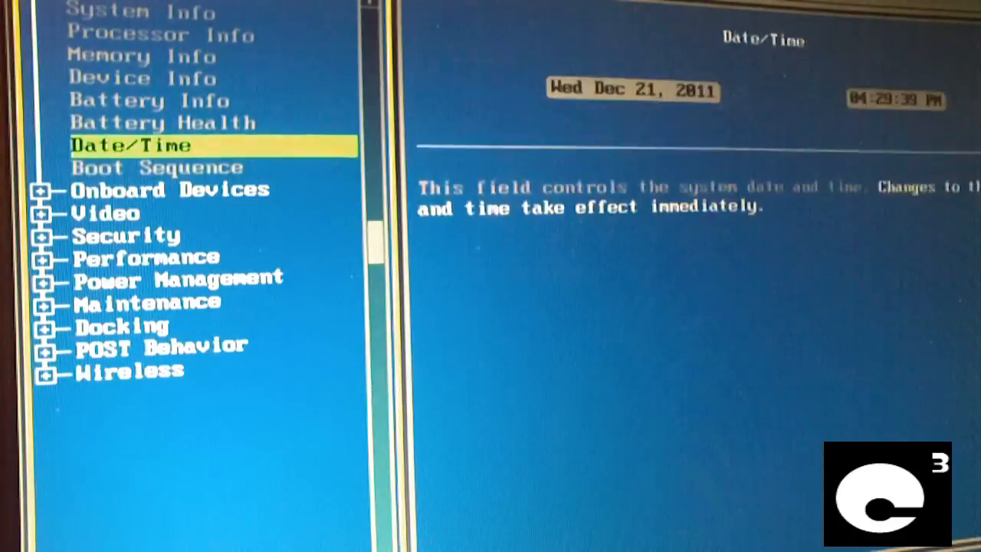
key(up)
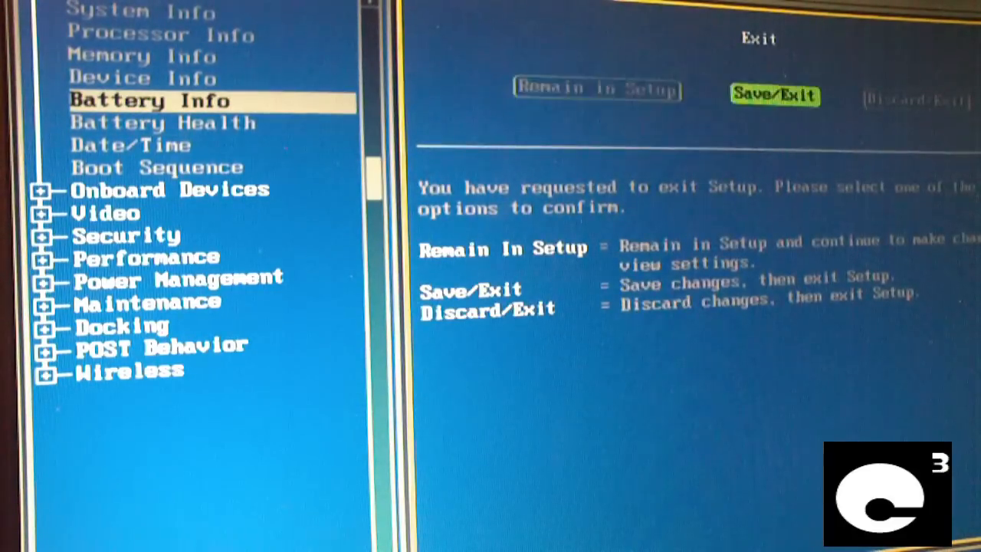
Step: Choose Save/Exit to save settings and reboot the laptop
click(774, 95)
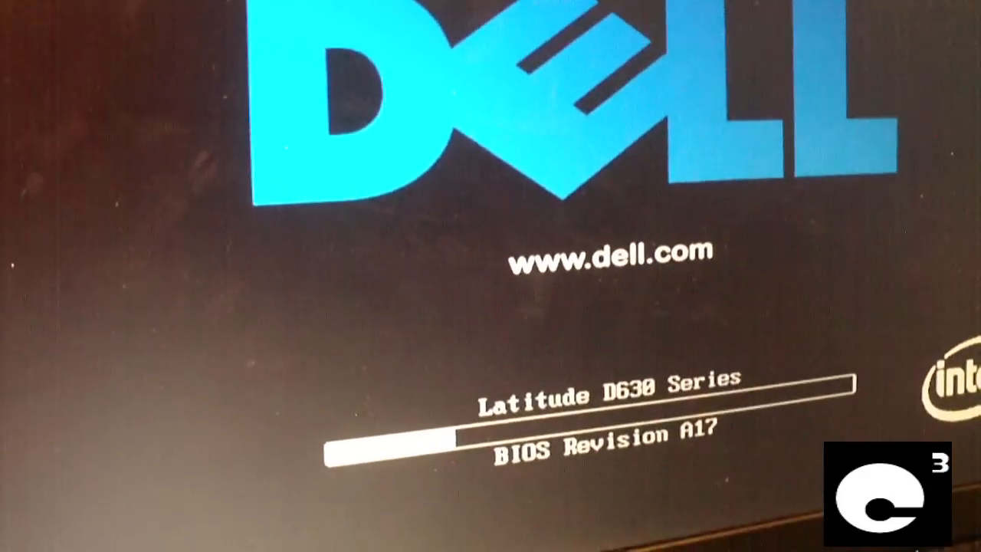